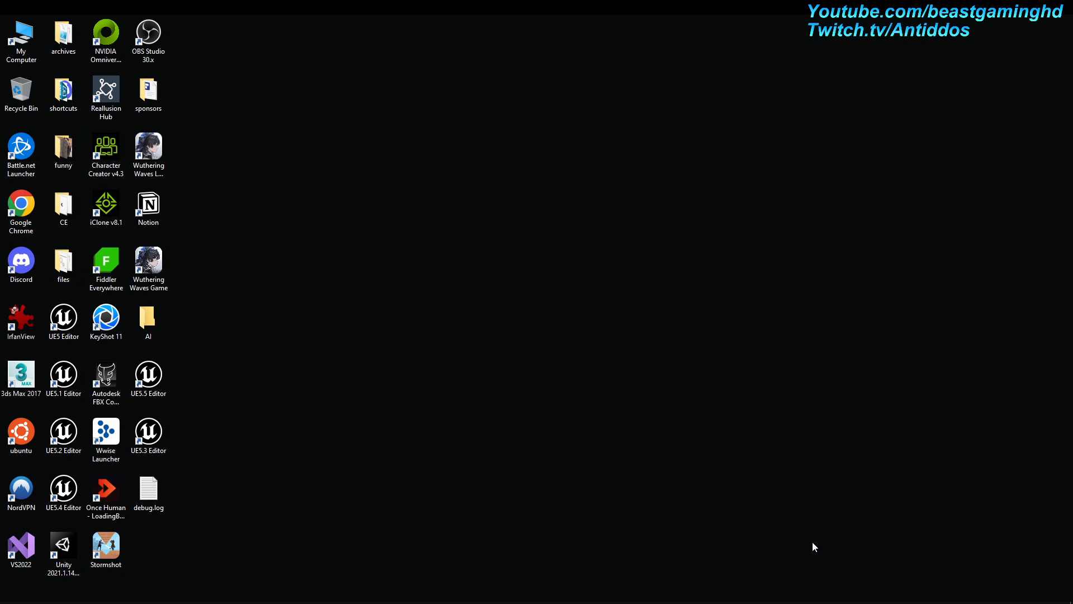
mouse_move(766, 551)
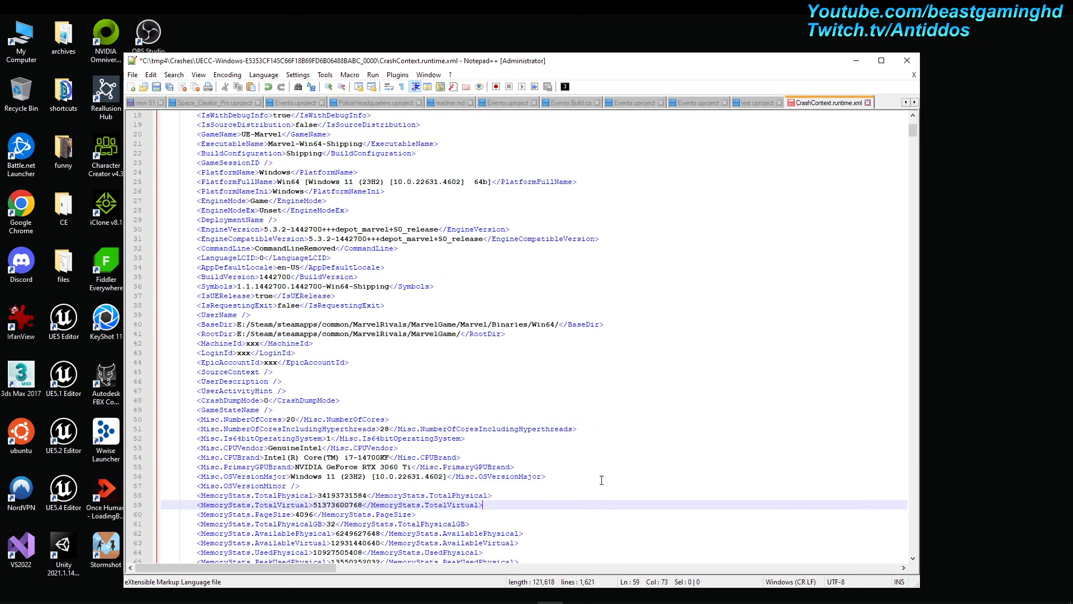
mouse_move(878, 199)
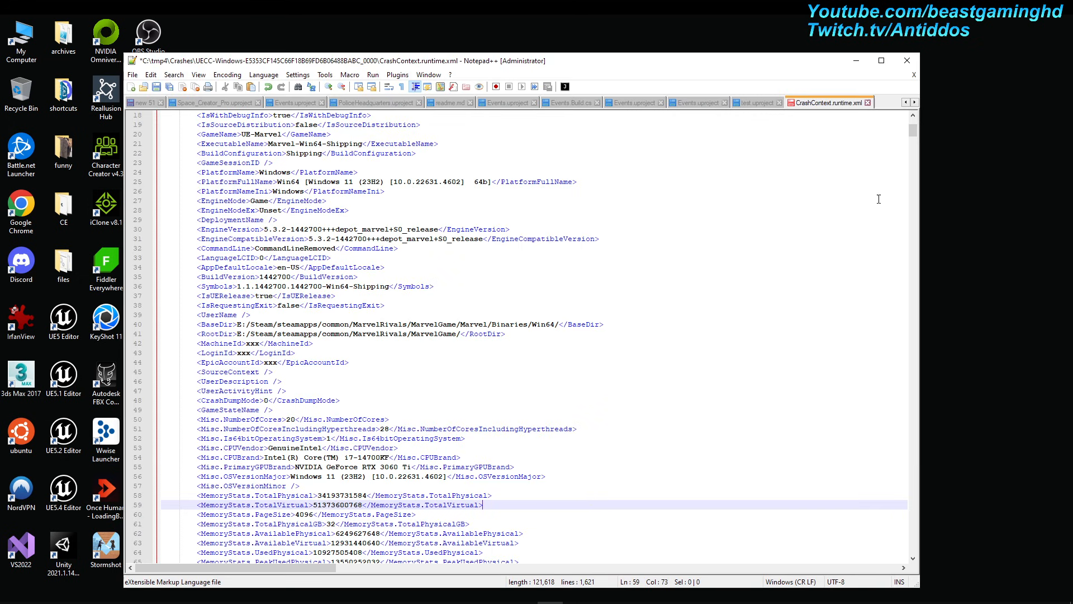
- Scroll CrashContext.runtime.xml down to review the CallStack and thread list
scroll("down", 3)
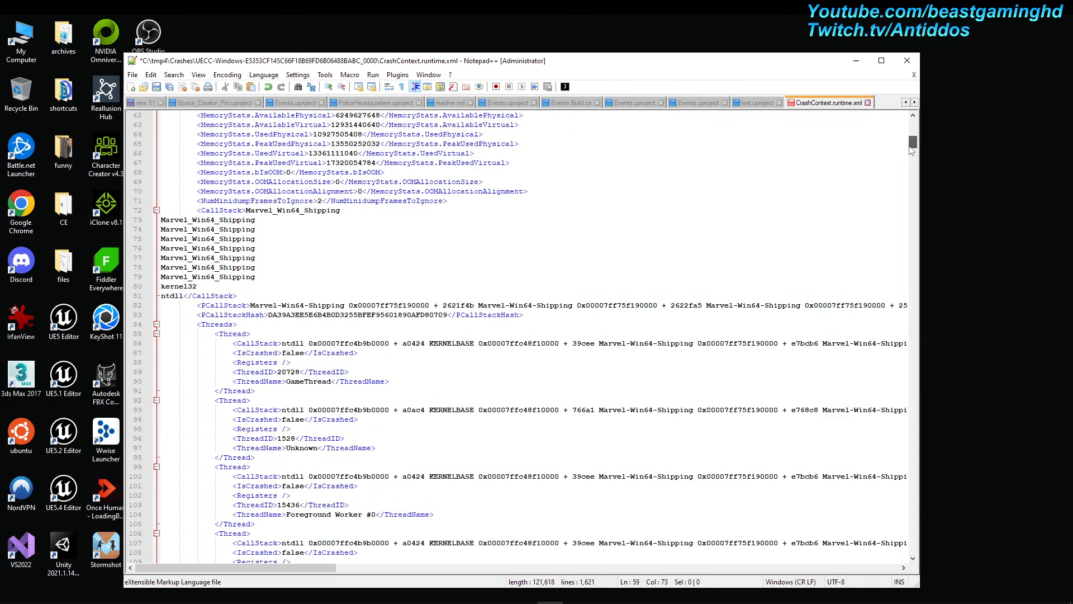
scroll("down", 3)
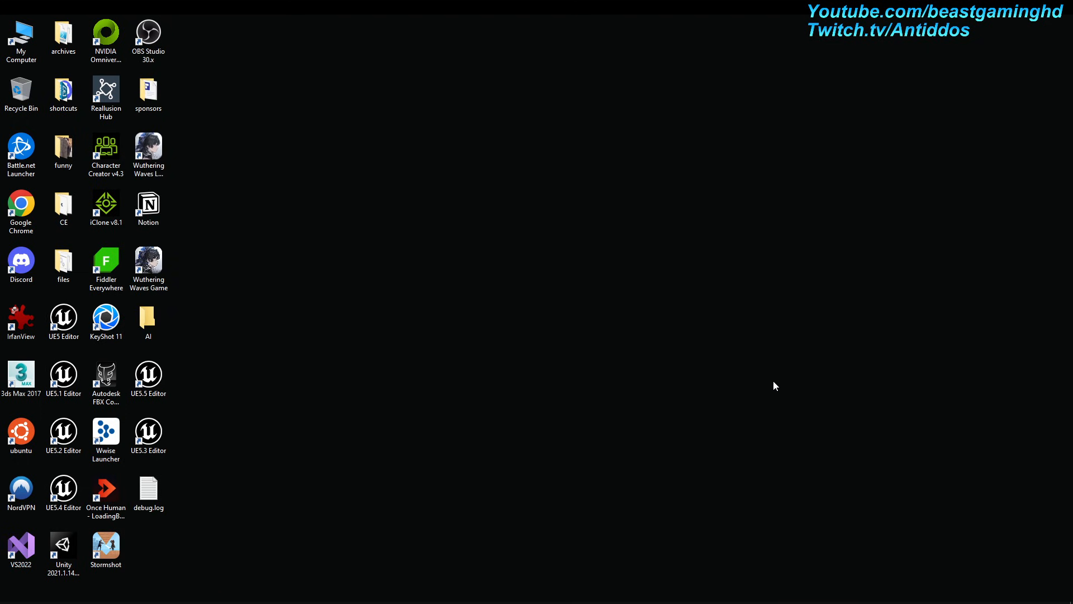
mouse_move(811, 451)
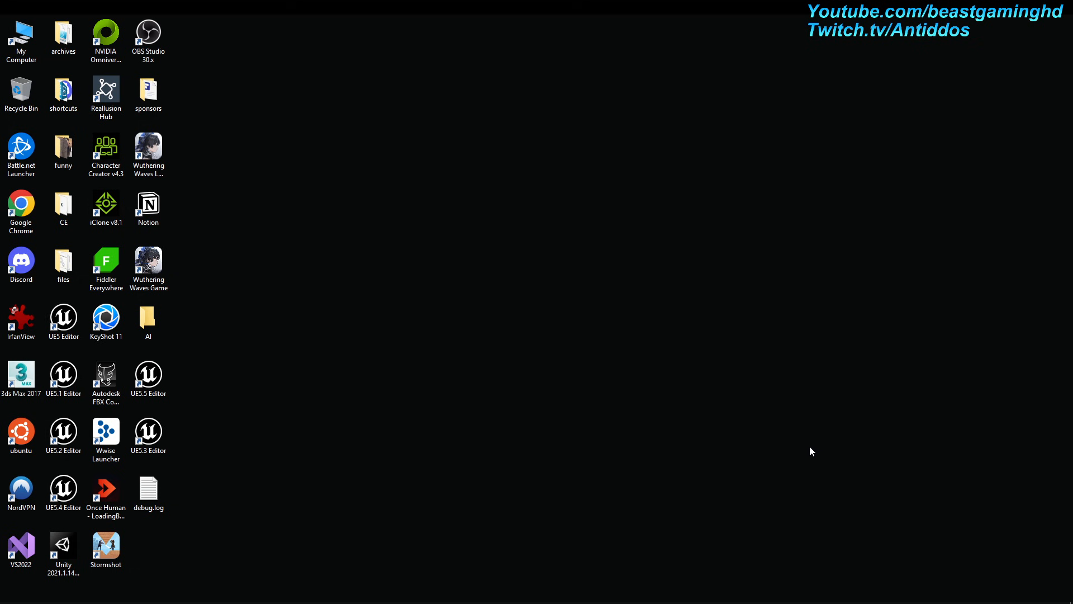
mouse_move(681, 503)
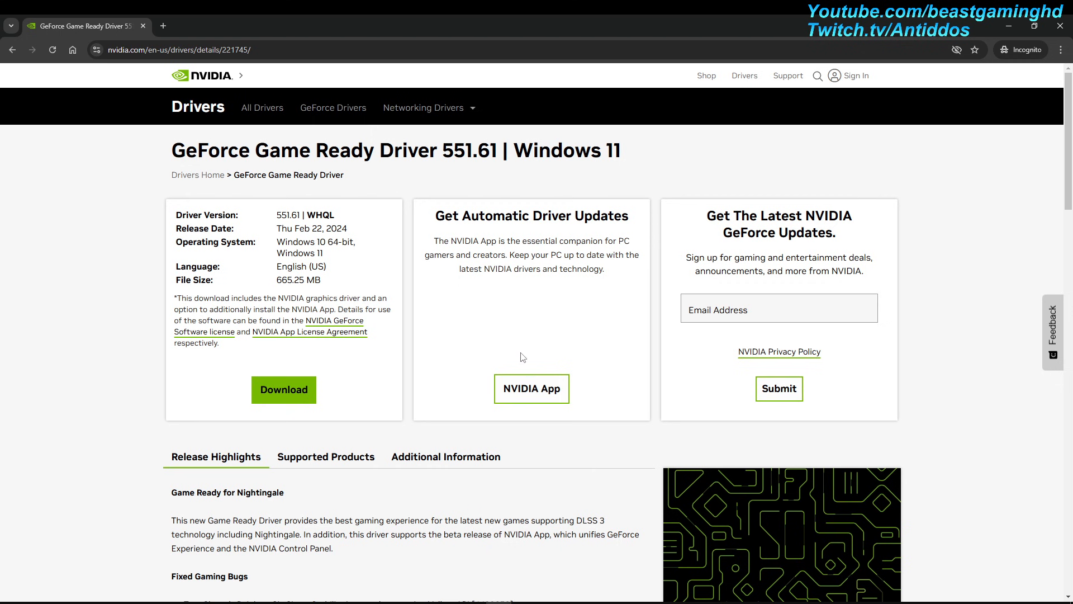
double_click(448, 150)
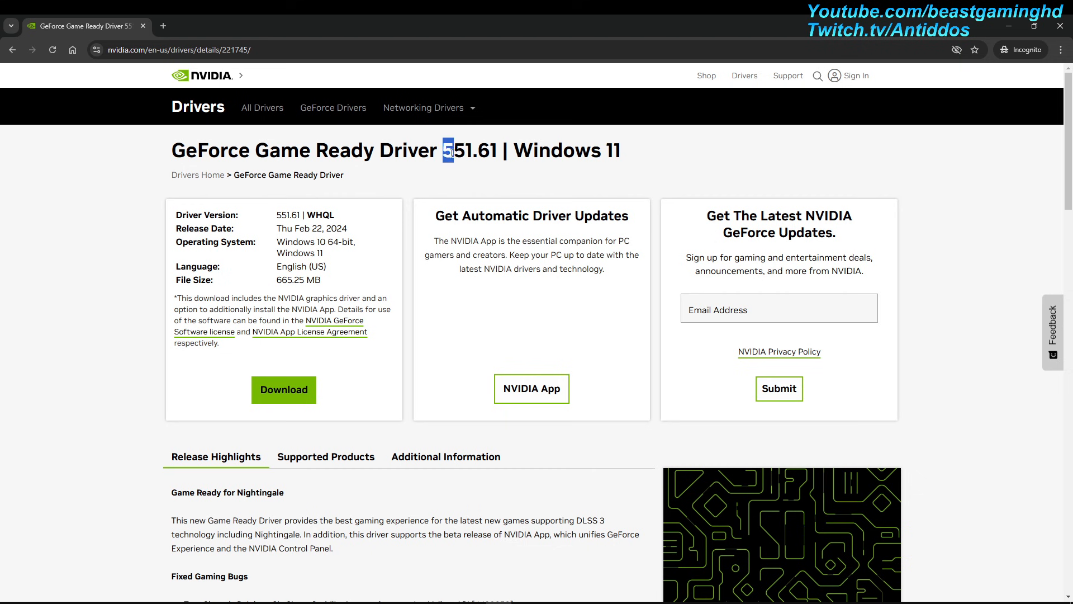
left_click(489, 185)
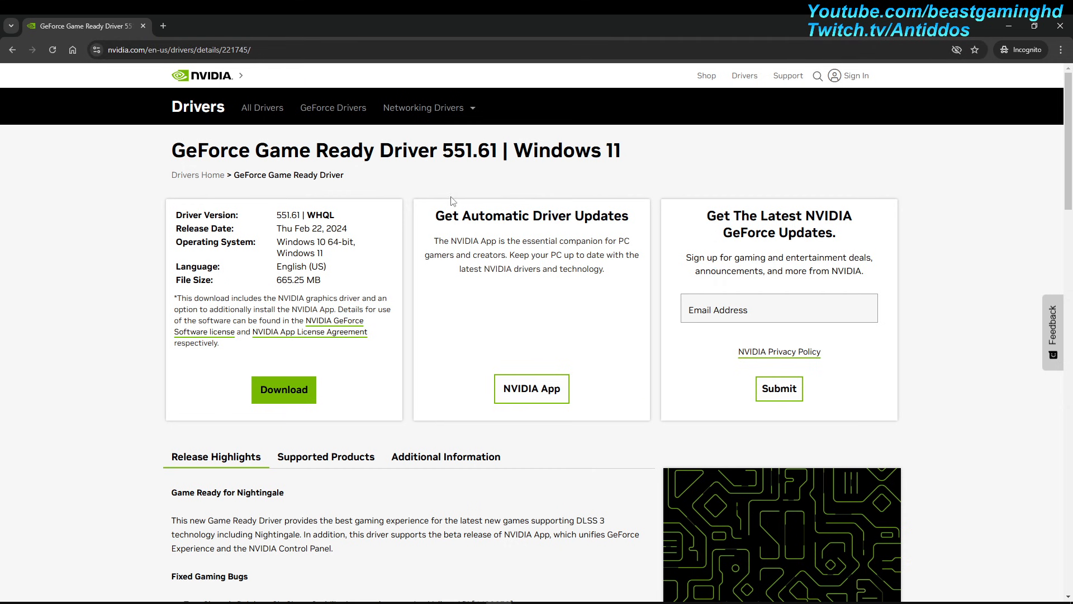
mouse_move(431, 193)
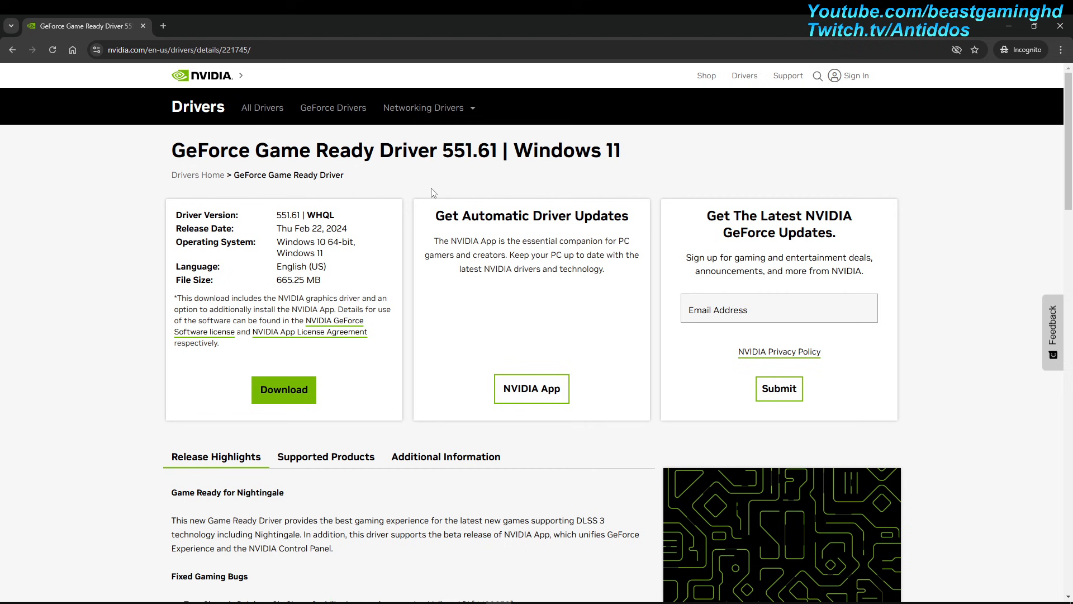
left_click(778, 308)
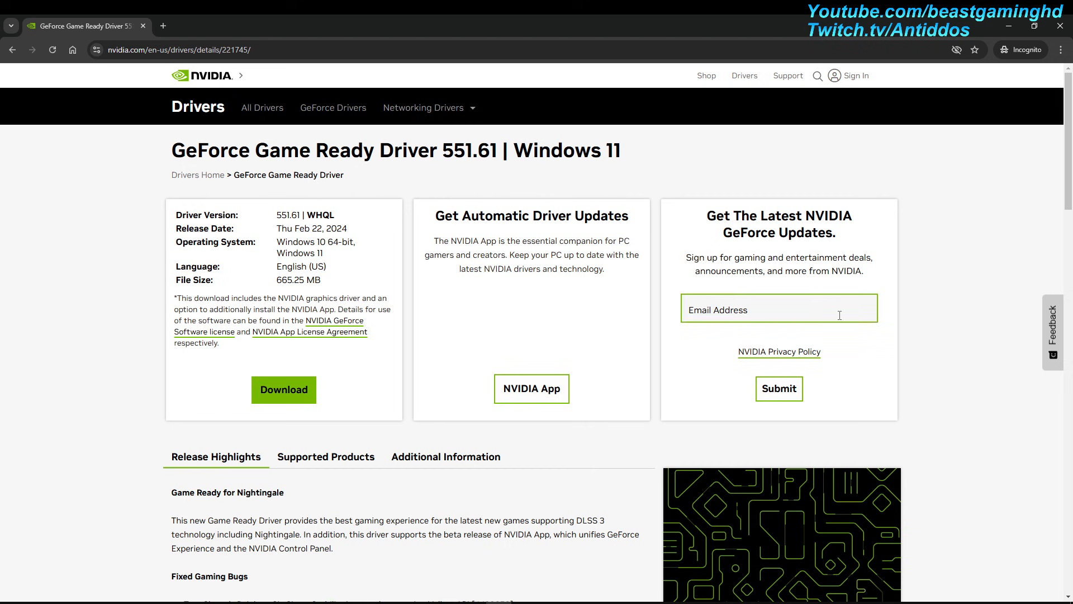